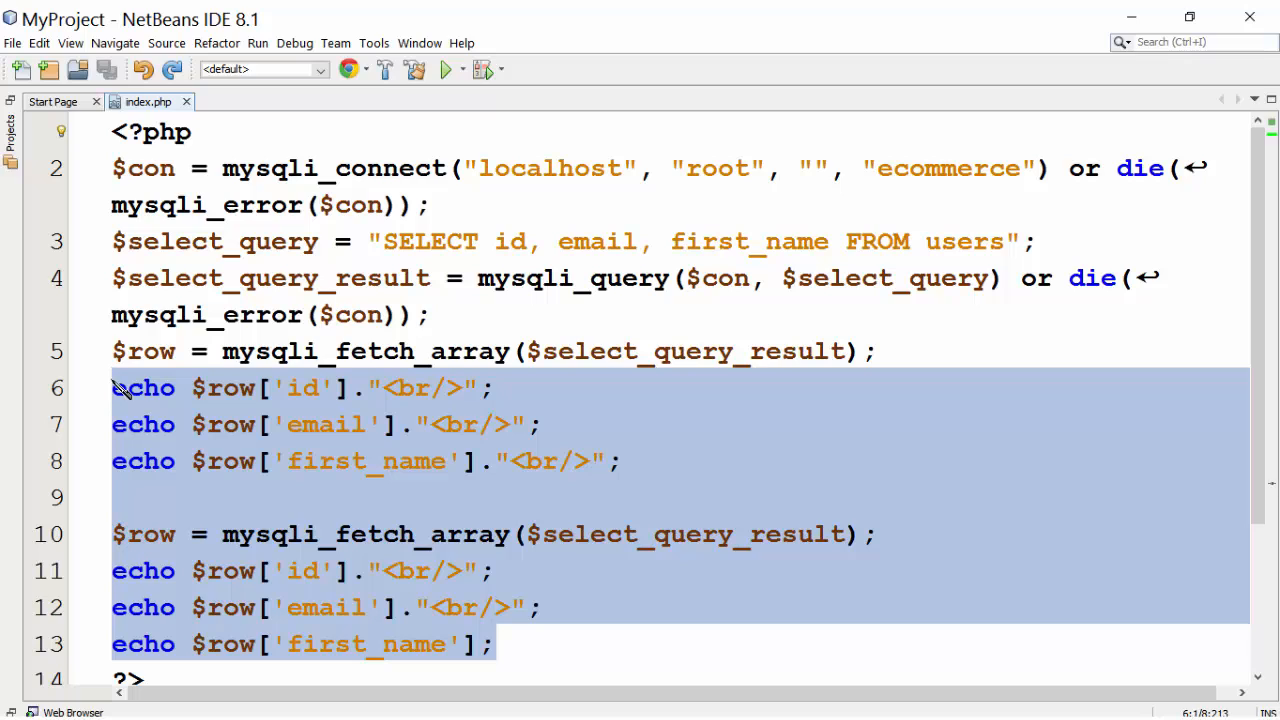
# Step: Replace the echo lines with an HTML 'Users' page loading Bootstrap CSS, jQuery and Bootstrap JS
pyautogui.press('Delete')
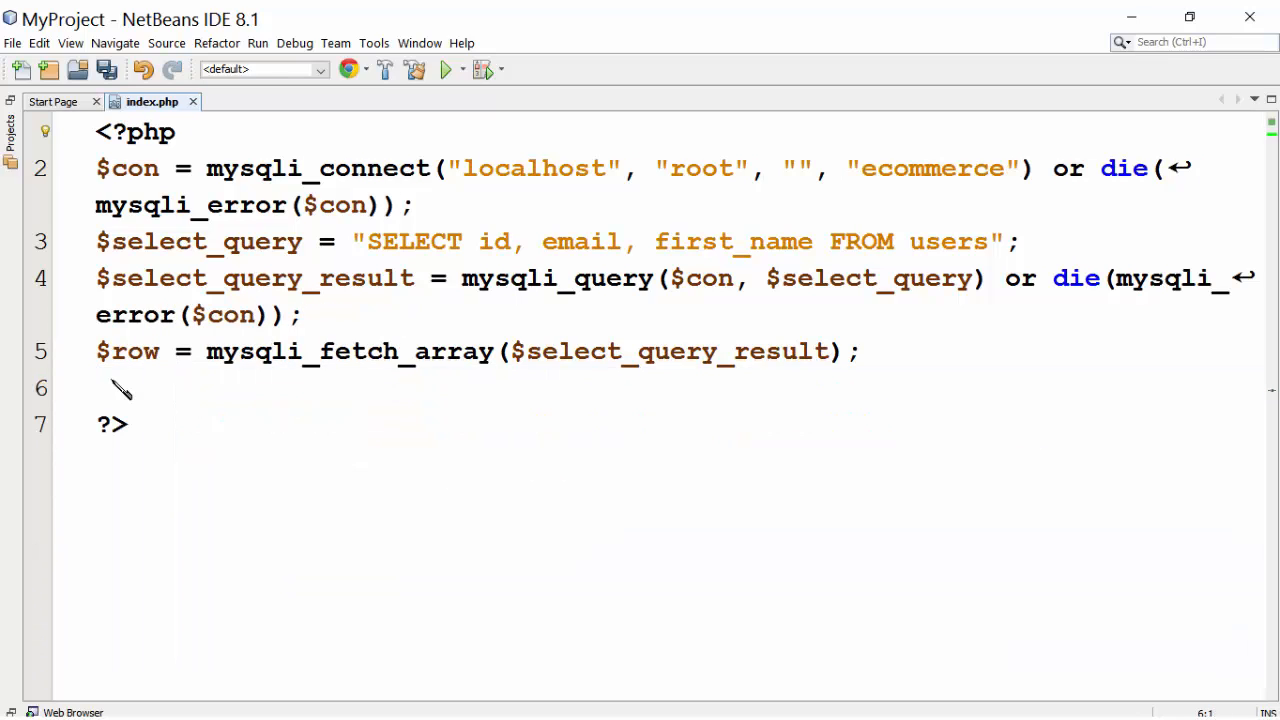
pyautogui.click(120, 388)
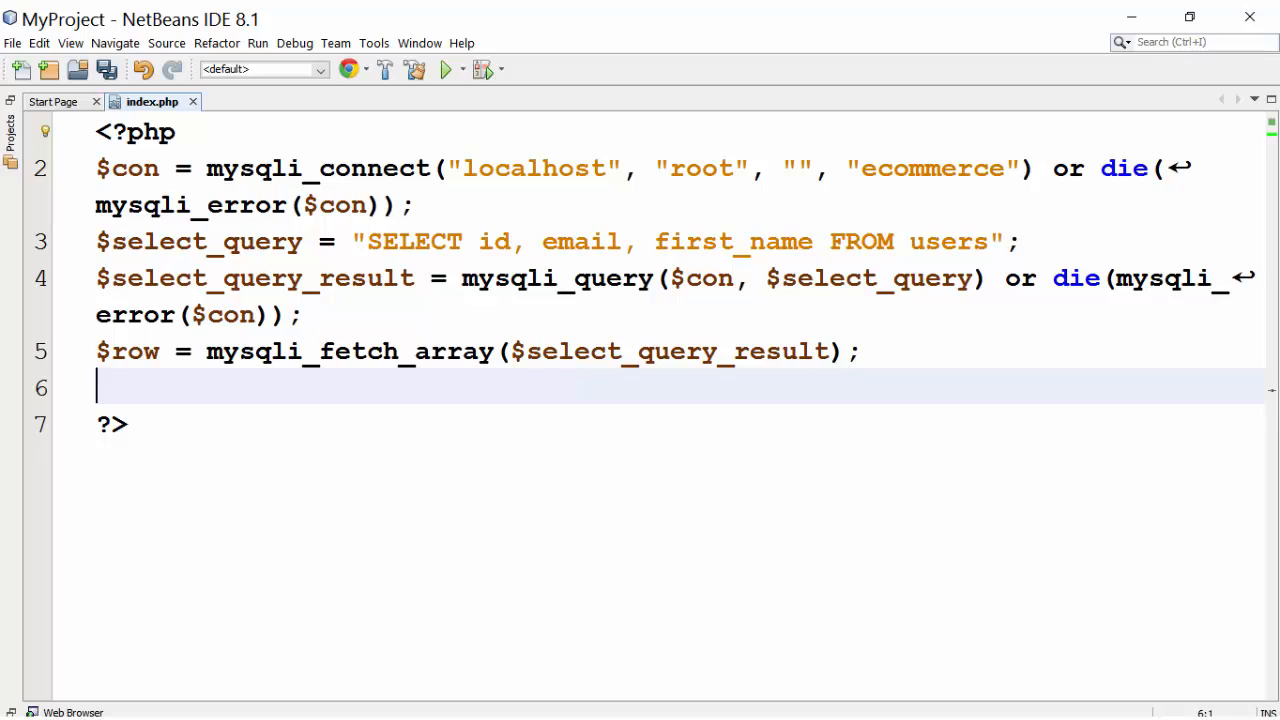
pyautogui.press('Backspace')
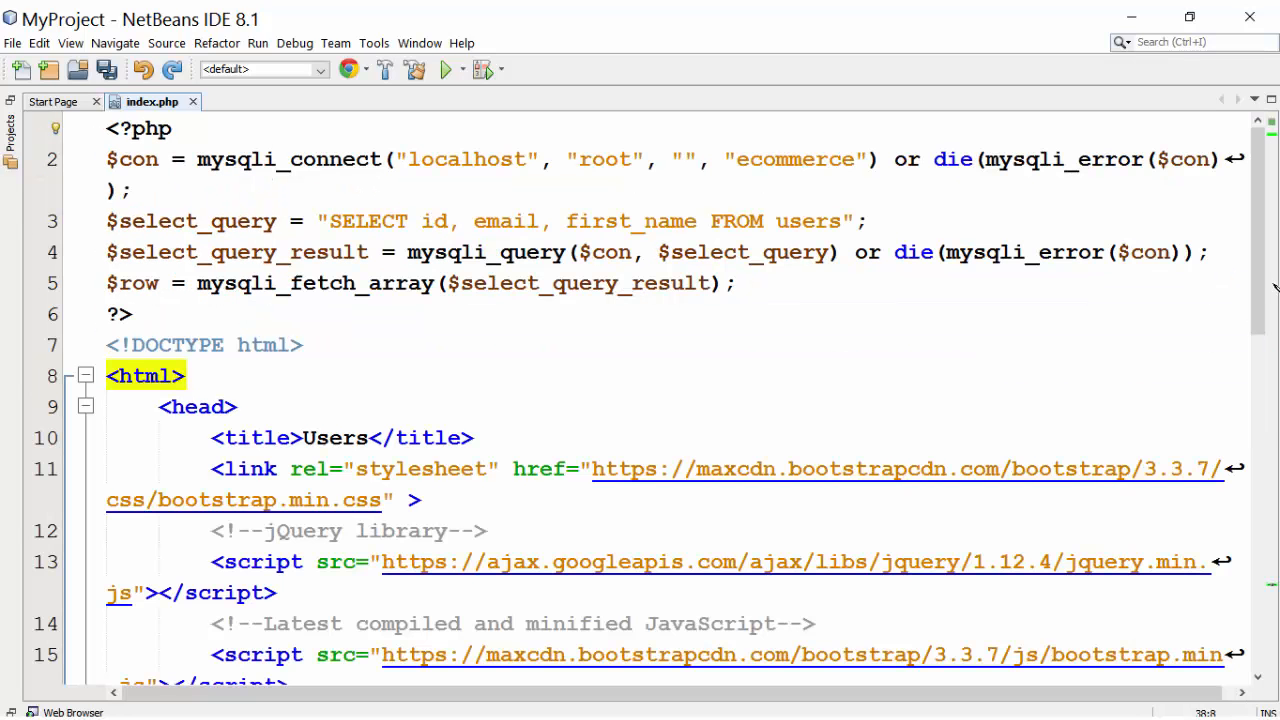
pyautogui.scroll(-3)
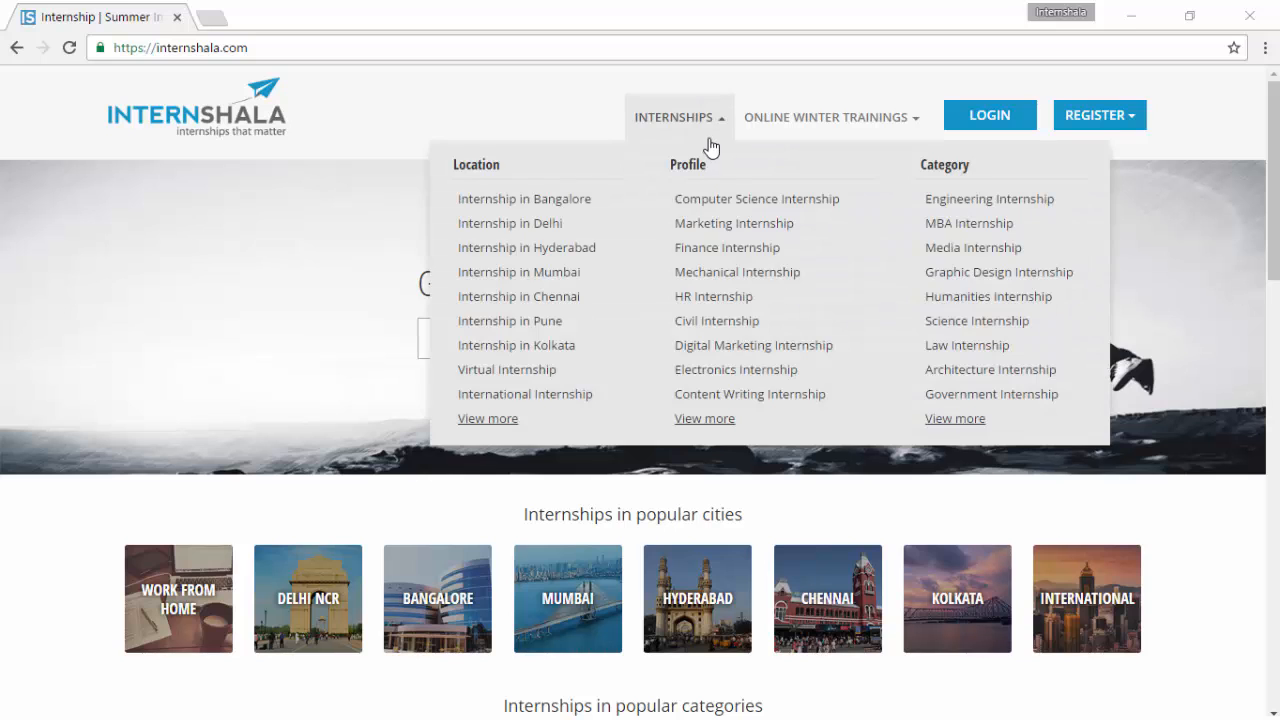
pyautogui.moveTo(722, 198)
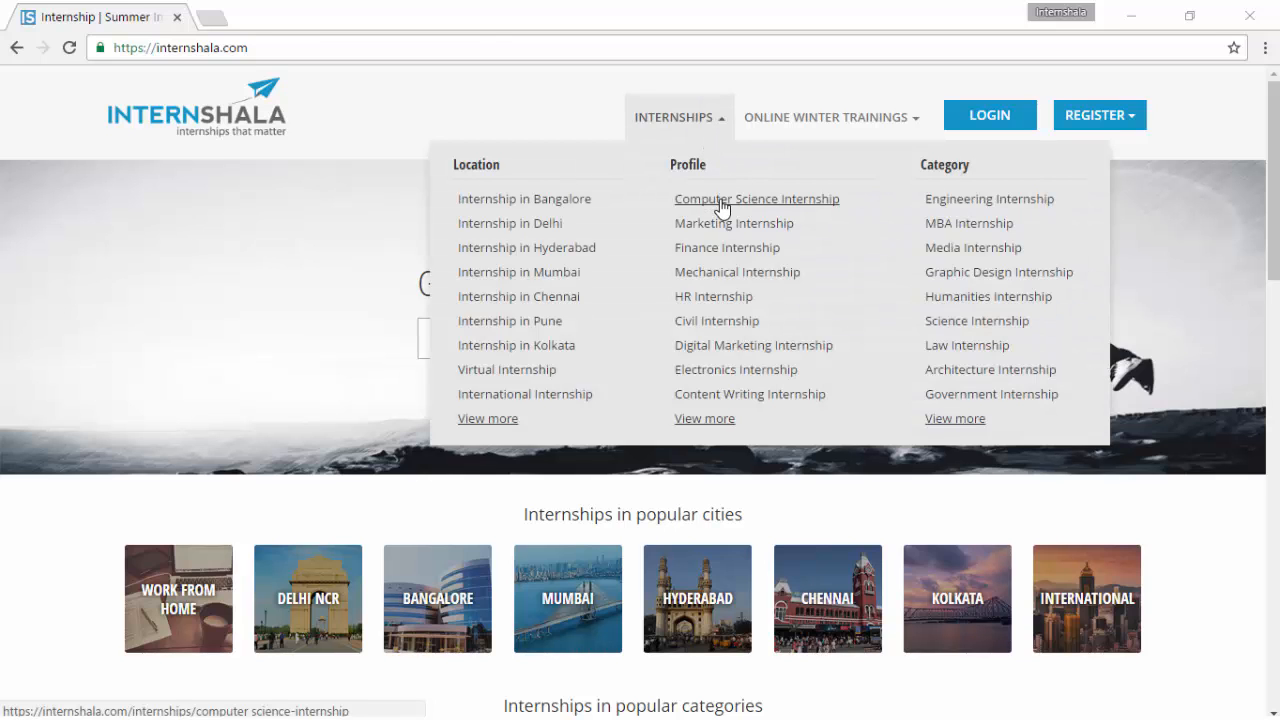
pyautogui.click(756, 198)
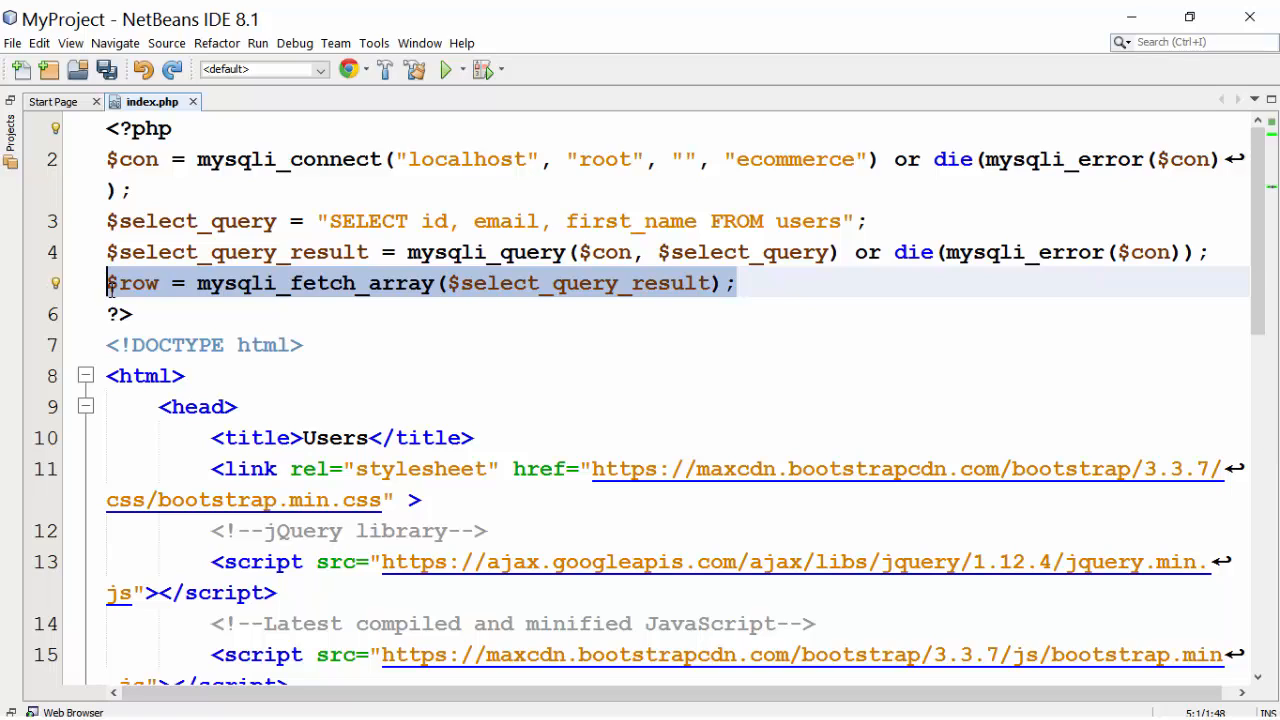
# Step: Delete the $row = mysqli_fetch_array line from the top PHP block
pyautogui.press('Delete')
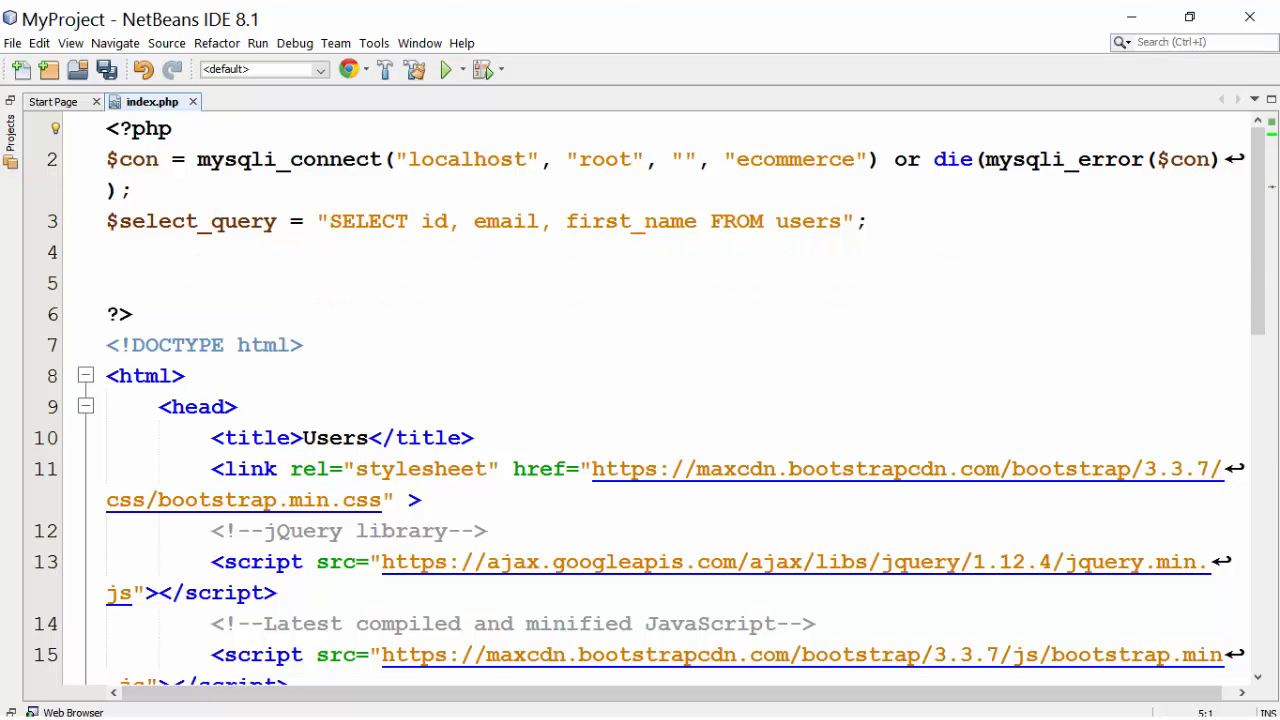
pyautogui.scroll(-3)
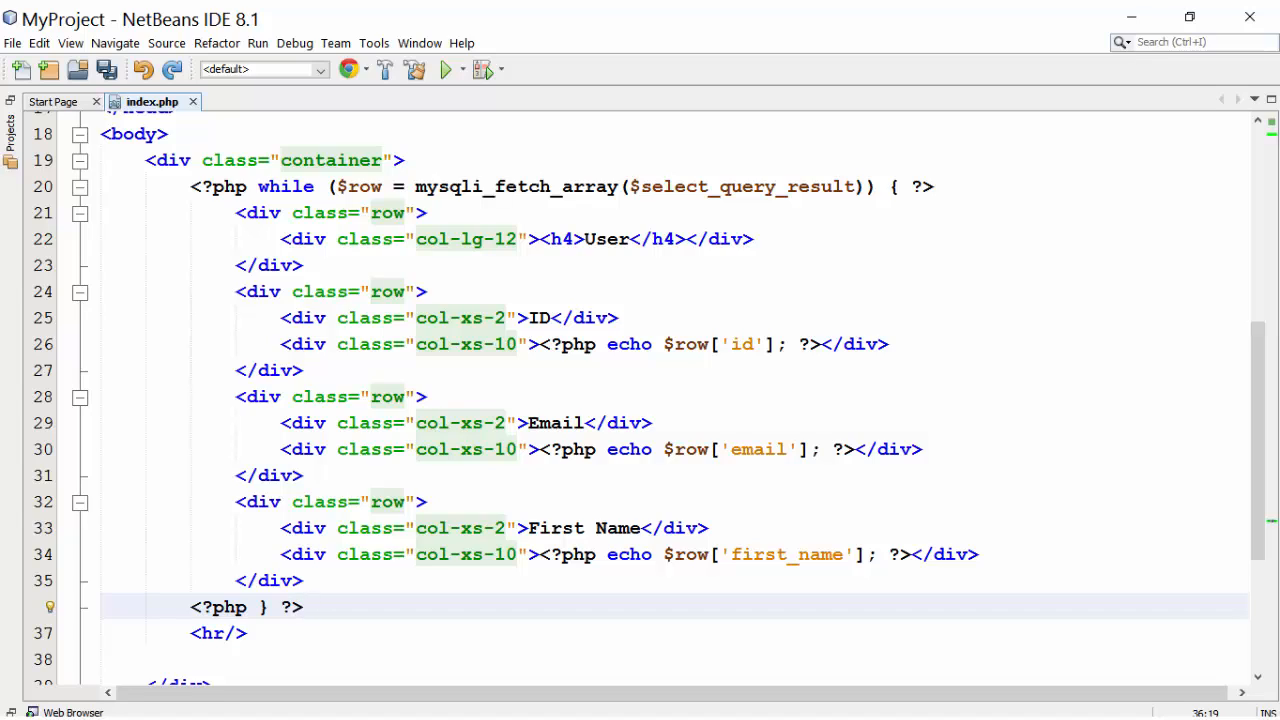
# Step: Add a while loop in the body container echoing id, email and first_name in Bootstrap row/col divs
pyautogui.click(305, 607)
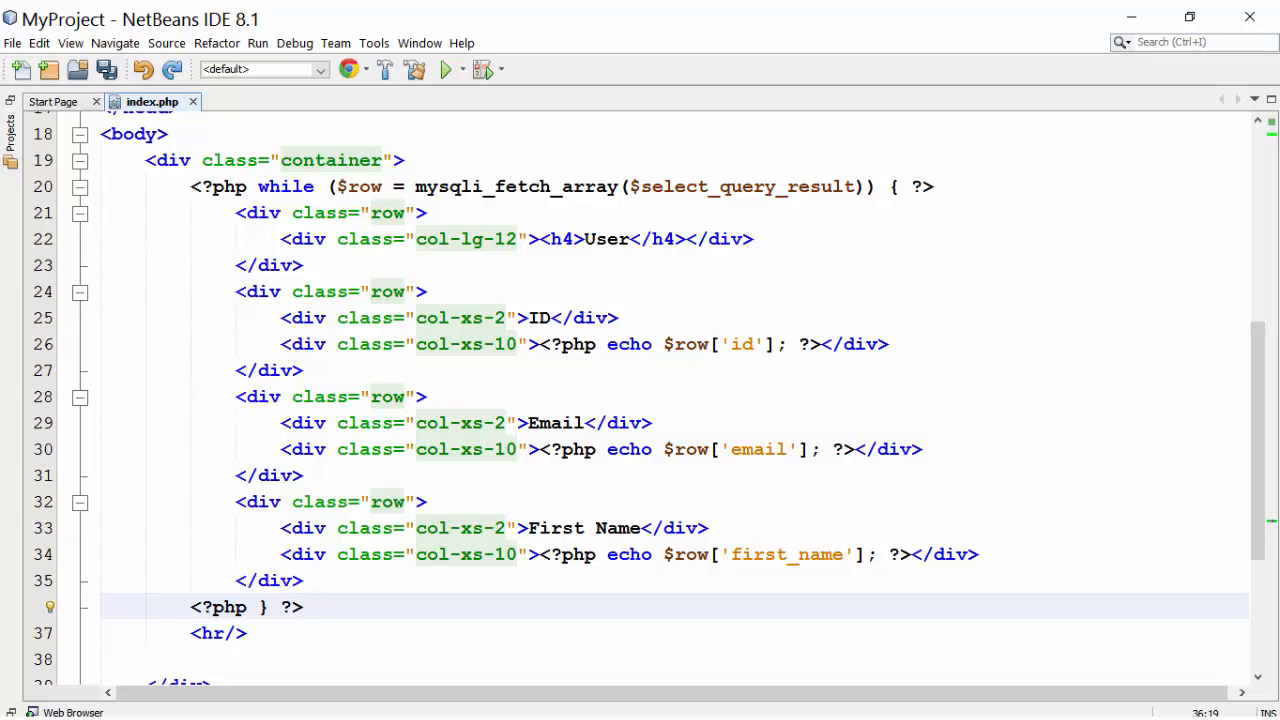
pyautogui.click(303, 607)
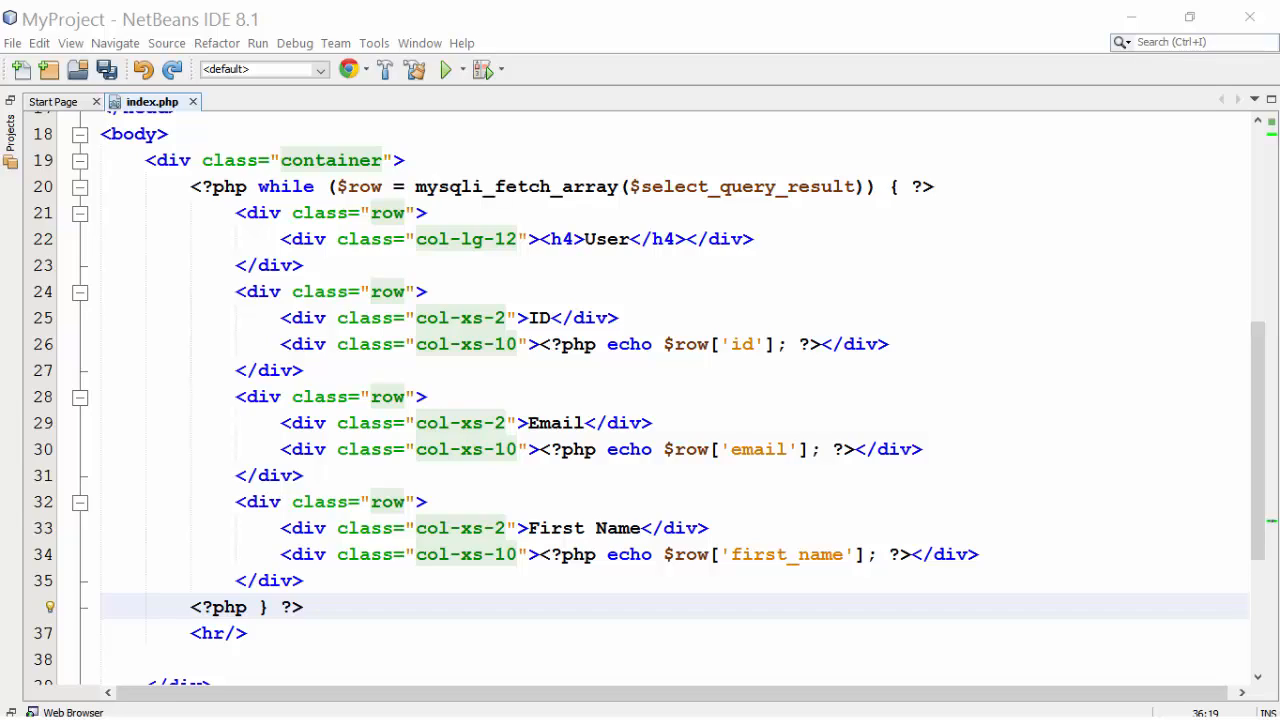
pyautogui.doubleClick(905, 186)
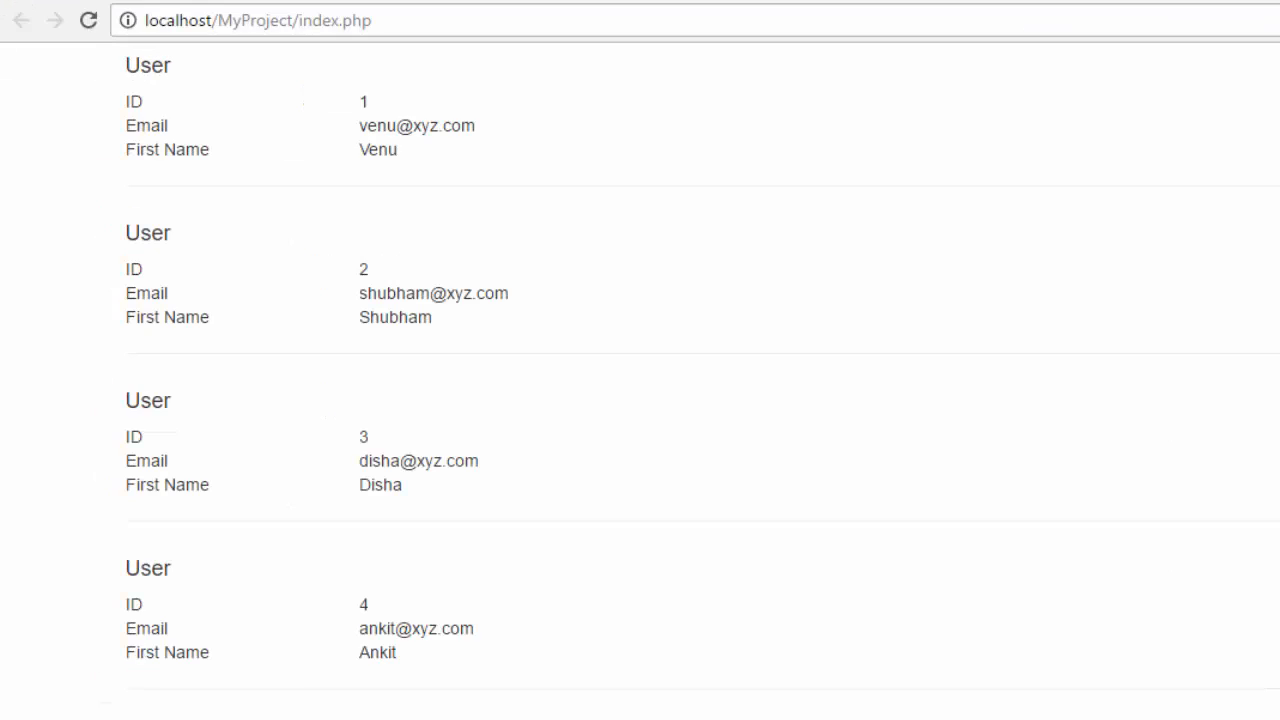
# Step: Scroll through localhost/MyProject/index.php in Chrome to check every user's ID, email and first name
pyautogui.scroll(-3)
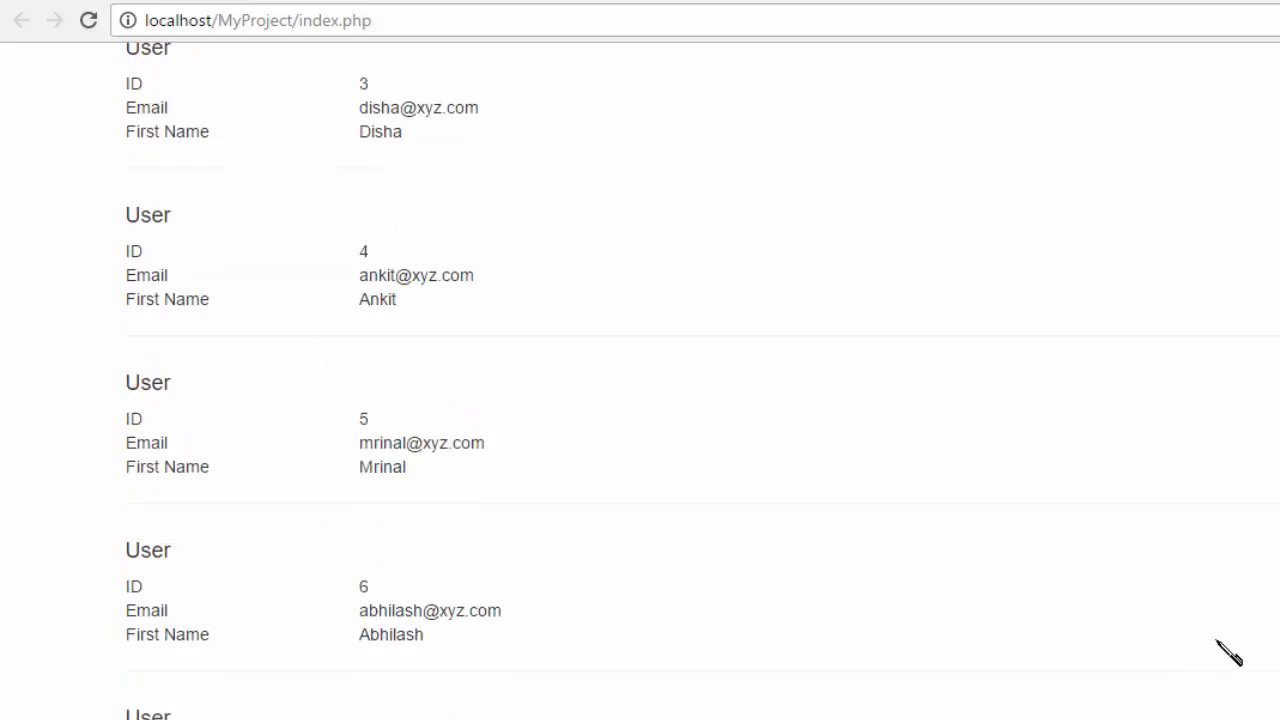
pyautogui.scroll(3)
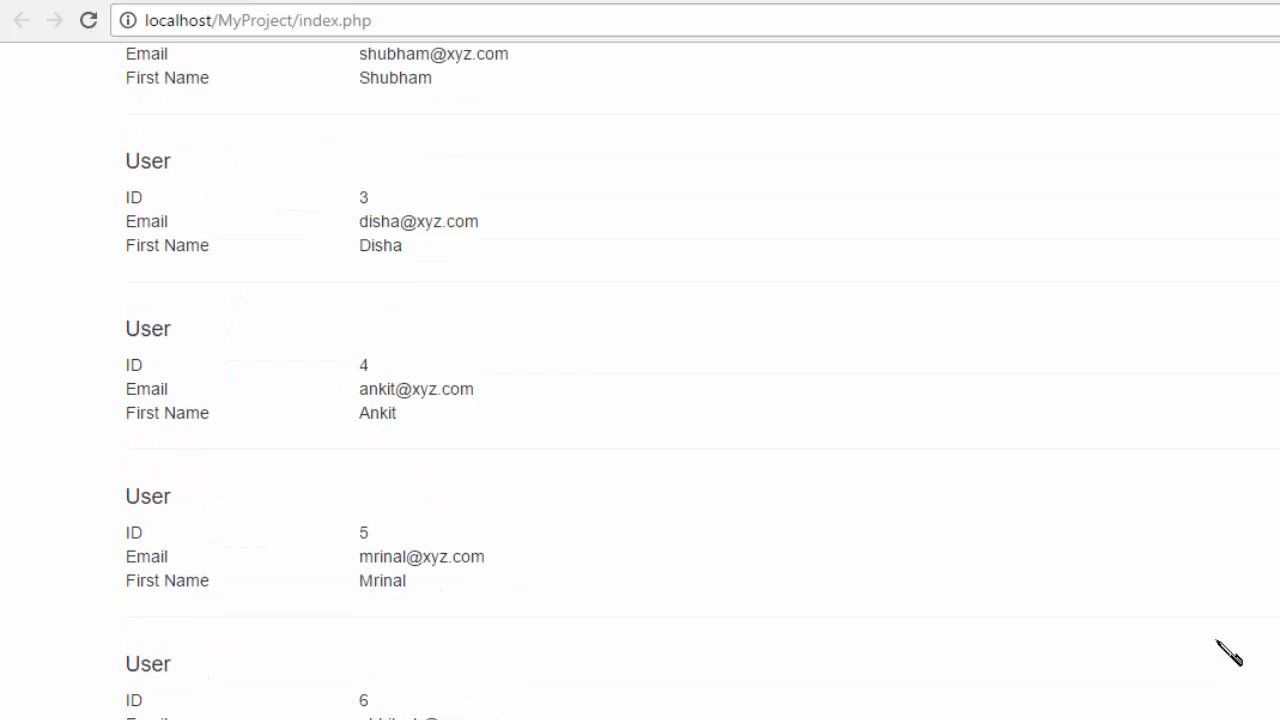
pyautogui.scroll(3)
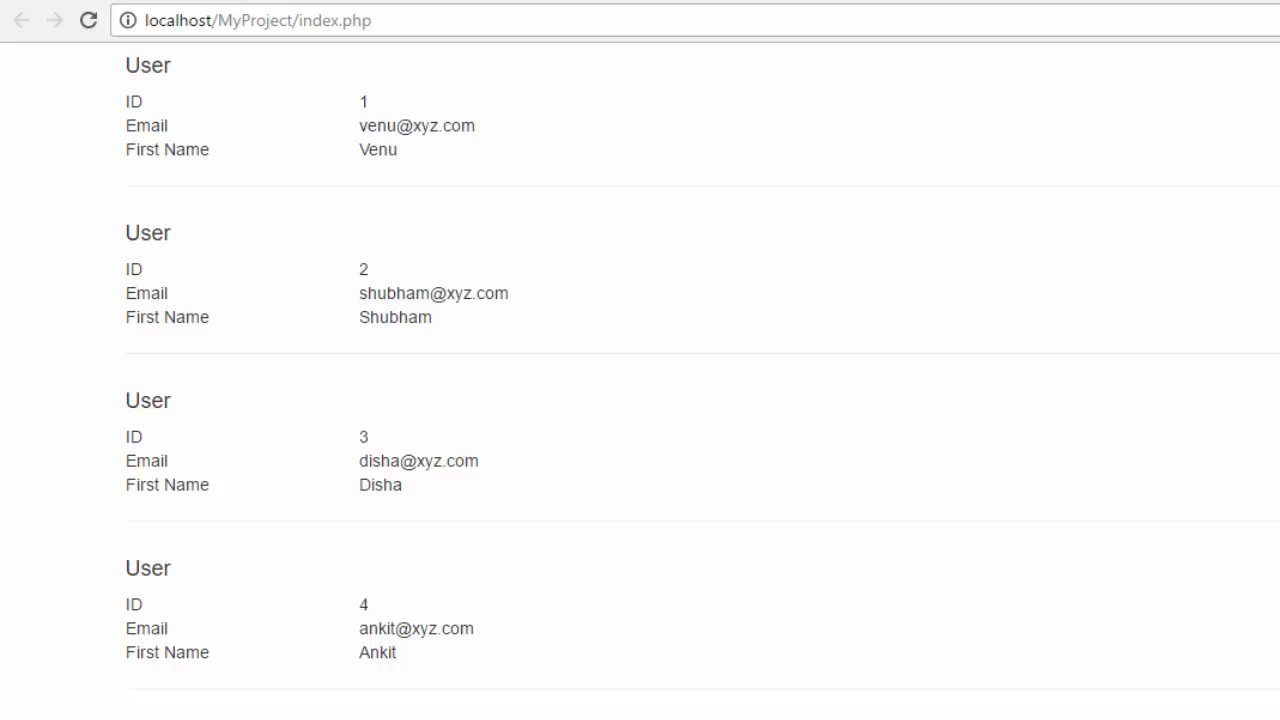